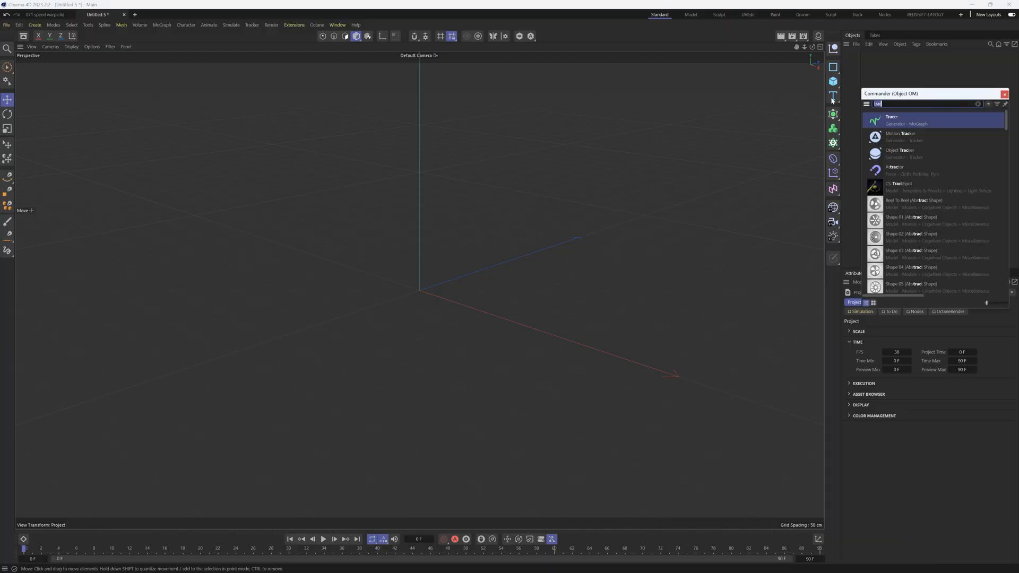
# Add an Emitter through Commander and pitch it 90° so it lies flat
pyautogui.write('emitter')
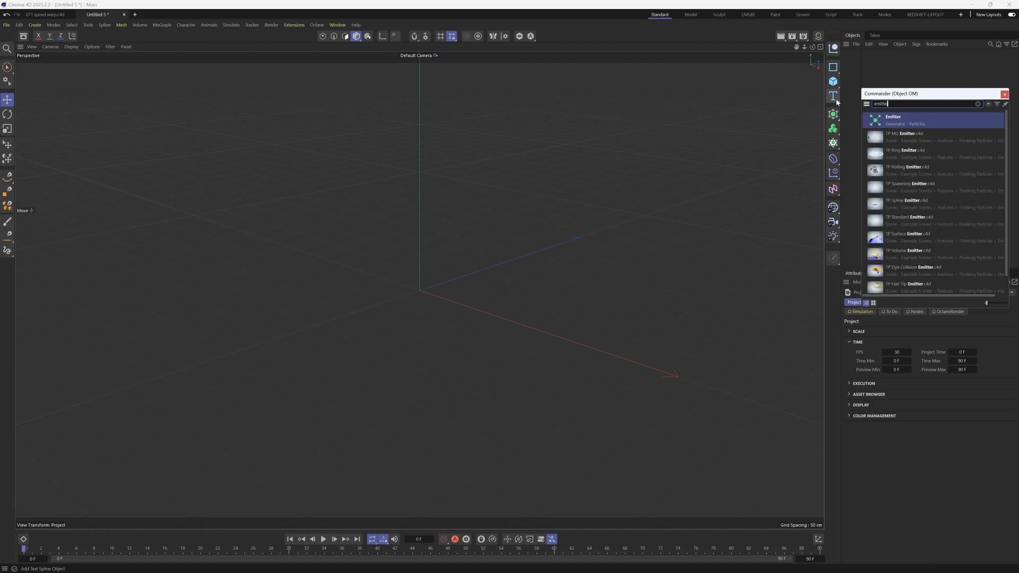
pyautogui.click(893, 120)
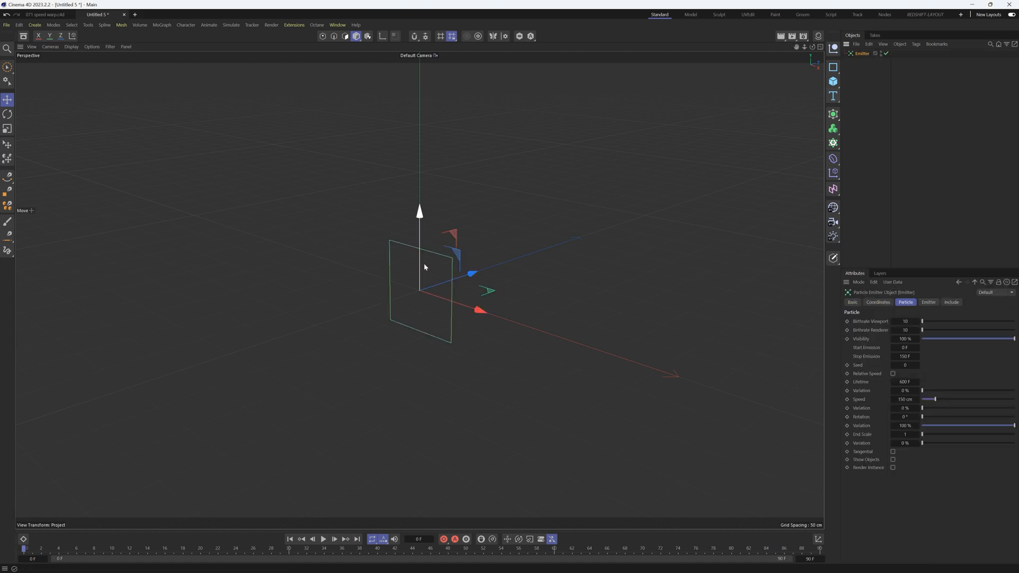
pyautogui.click(7, 116)
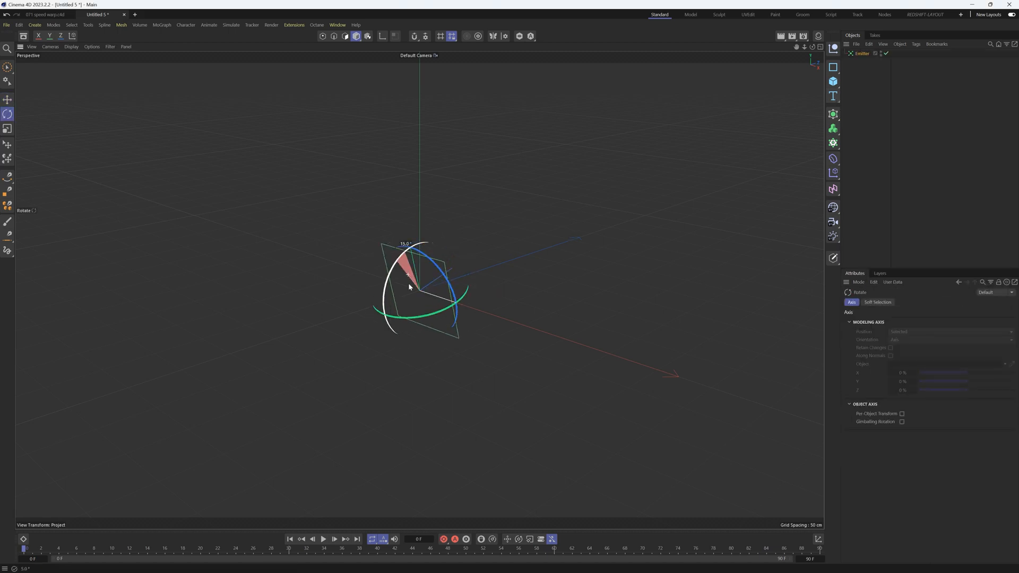
pyautogui.moveTo(408, 286); pyautogui.dragTo(419, 309)
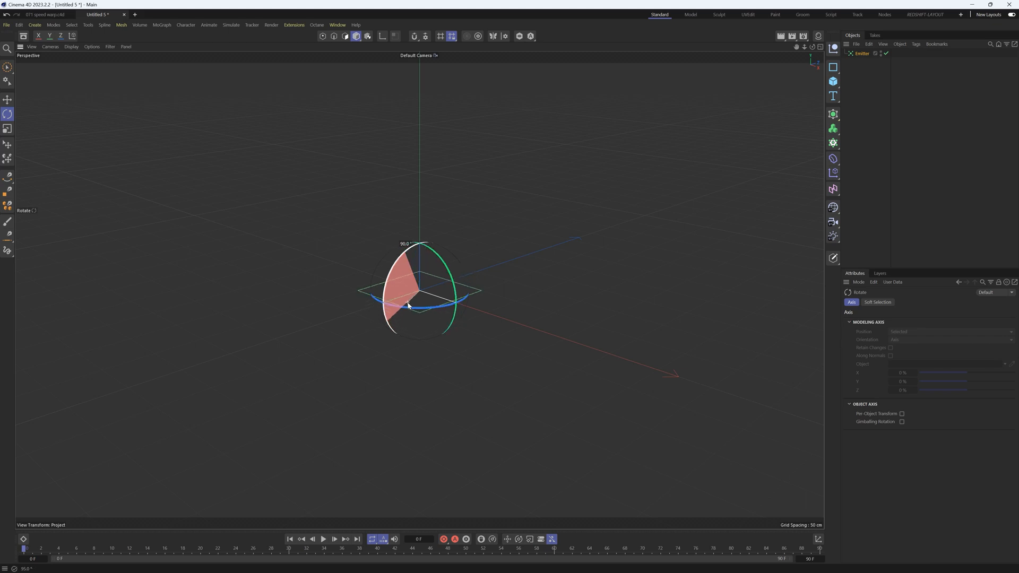
pyautogui.click(323, 538)
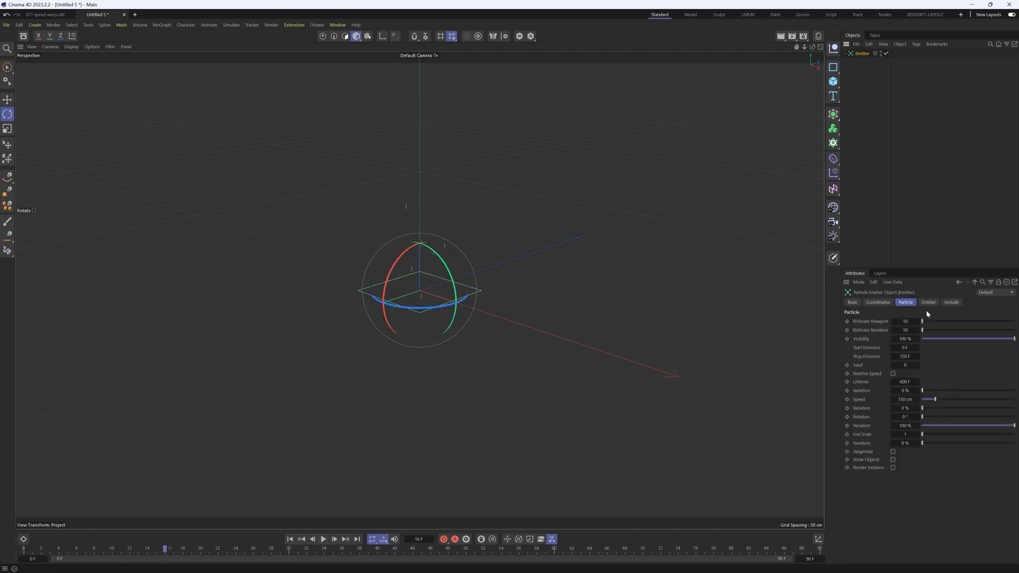
# Add a camera zeroed at the origin with R.P at −90°, then reselect the Emitter
pyautogui.click(929, 302)
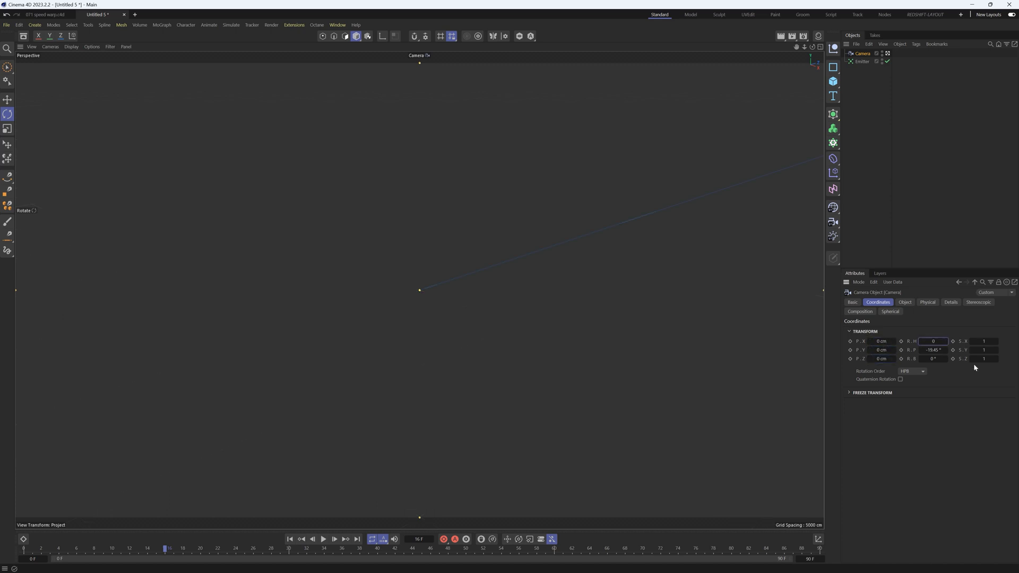
pyautogui.click(934, 350)
pyautogui.write('-90')
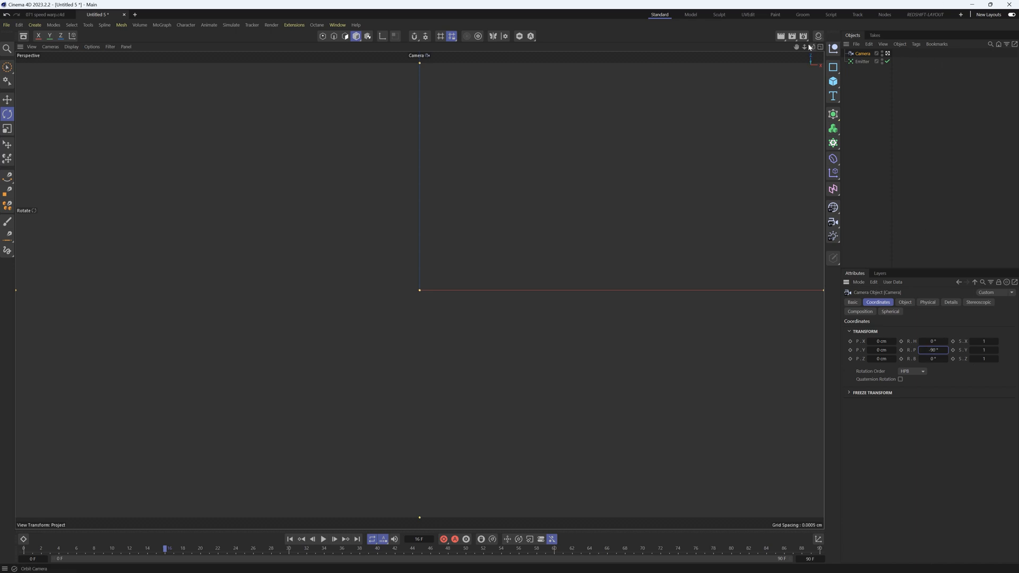
pyautogui.moveTo(521, 186)
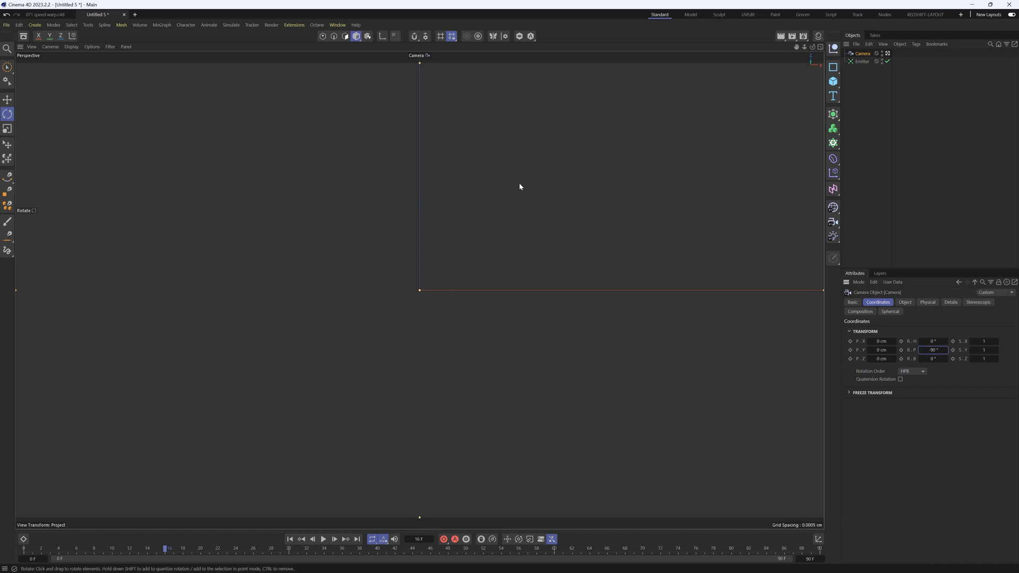
pyautogui.moveTo(278, 288)
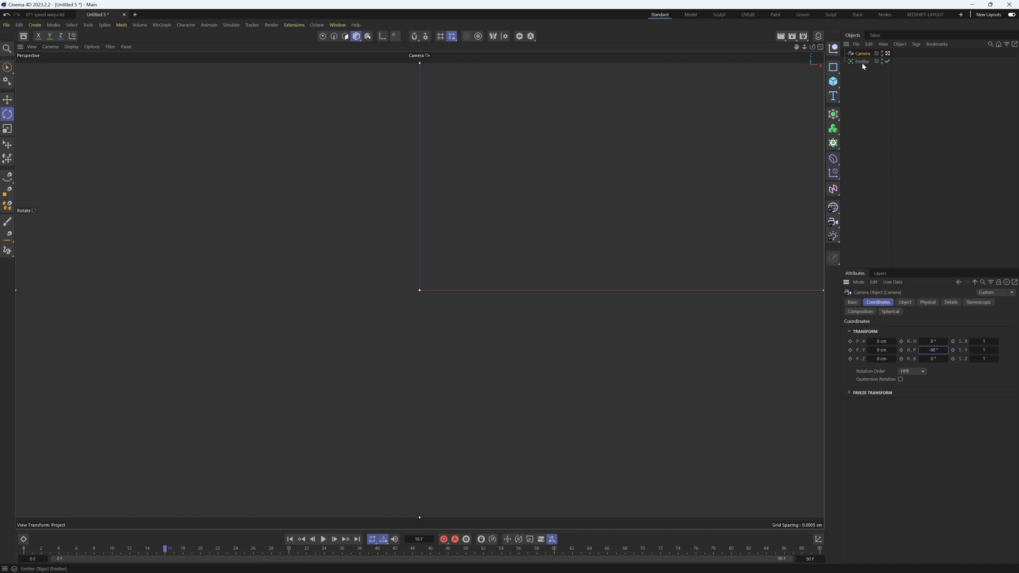
pyautogui.click(861, 61)
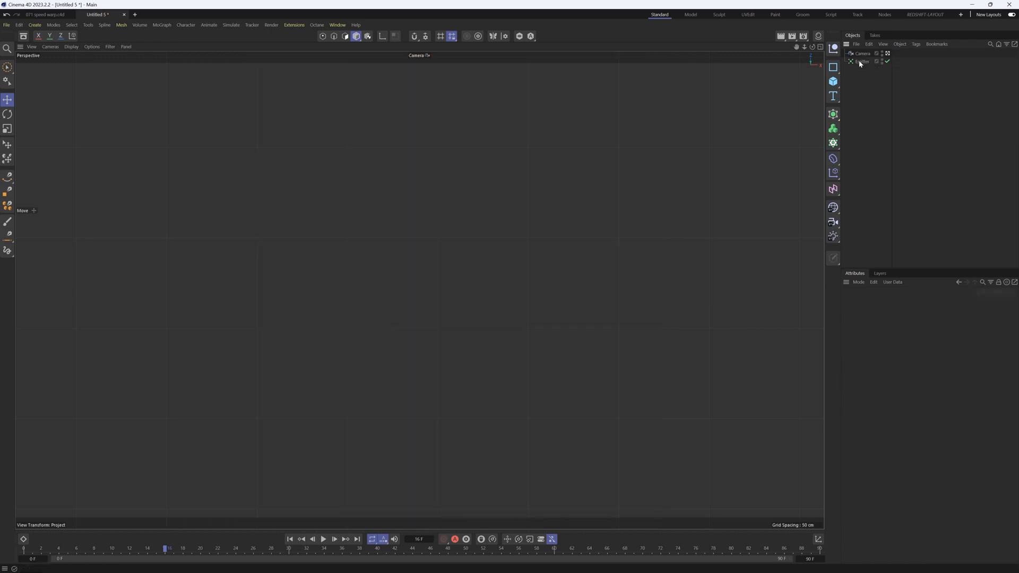
# Preview the particles on the timeline, then add a MoGraph Tracer linked to the Emitter
pyautogui.click(861, 62)
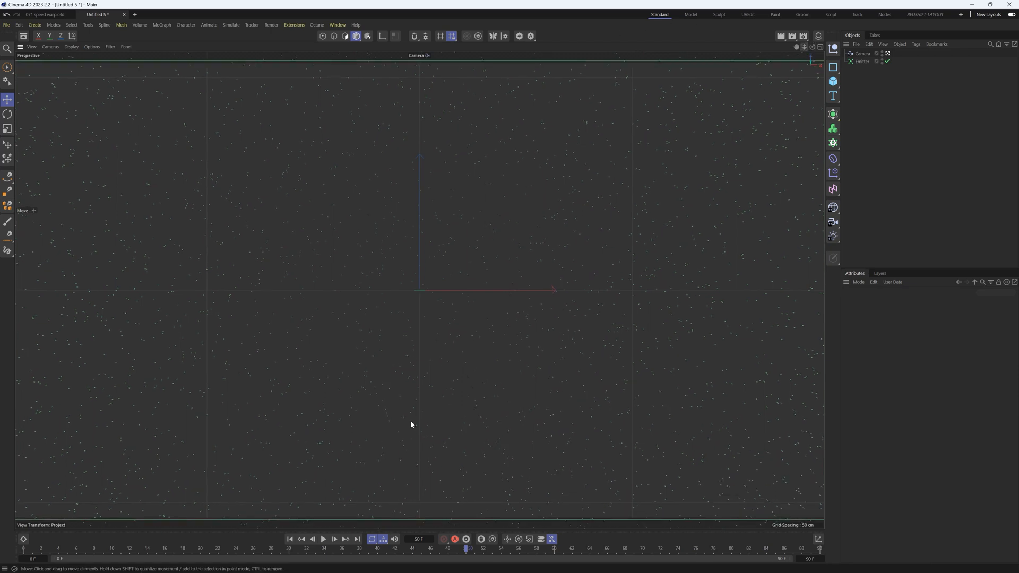
pyautogui.click(327, 539)
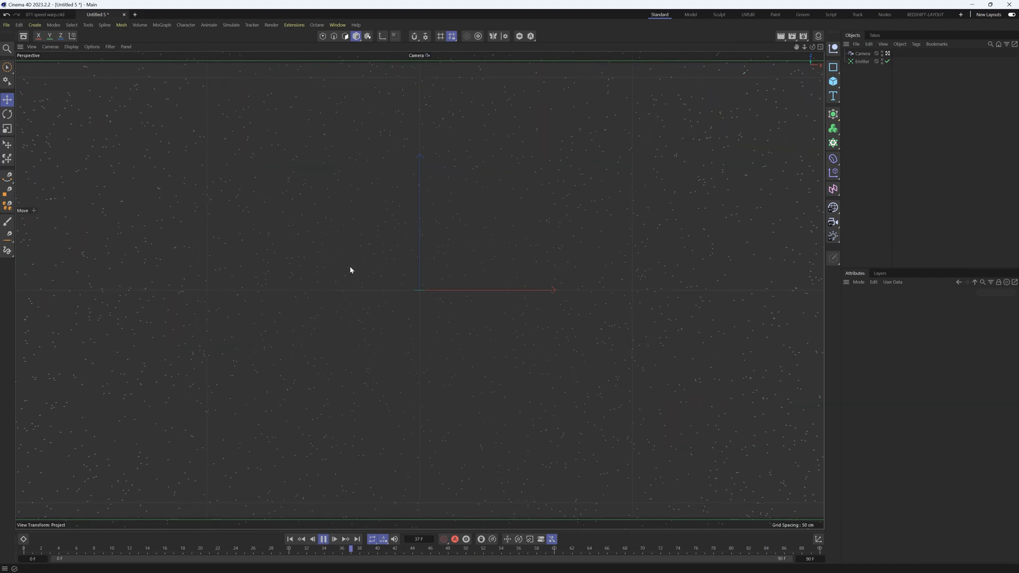
pyautogui.click(322, 538)
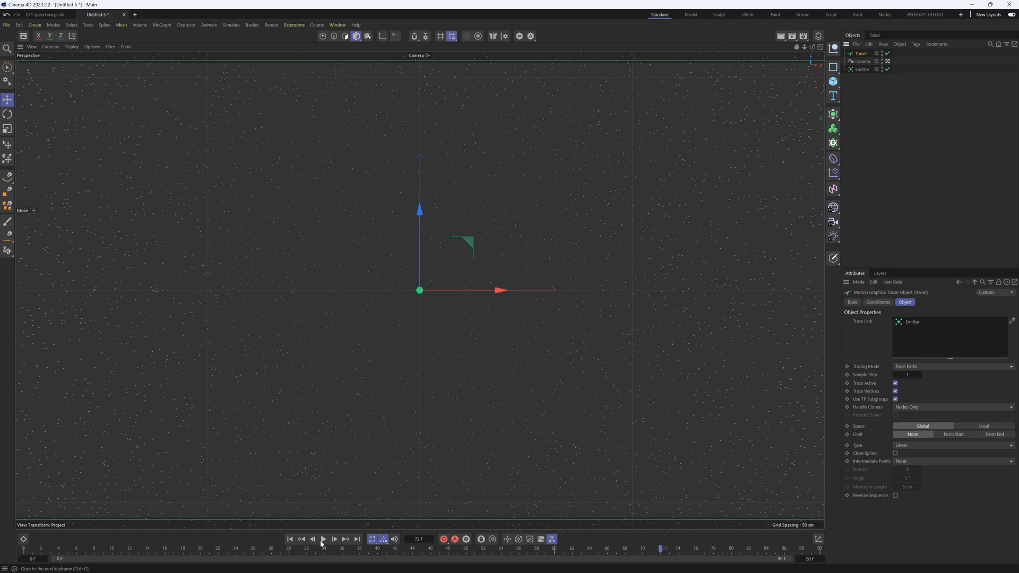
# Limit Tracer trails From End to 10 and set Emitter Viewport and Renderer birthrate to 2000
pyautogui.click(328, 539)
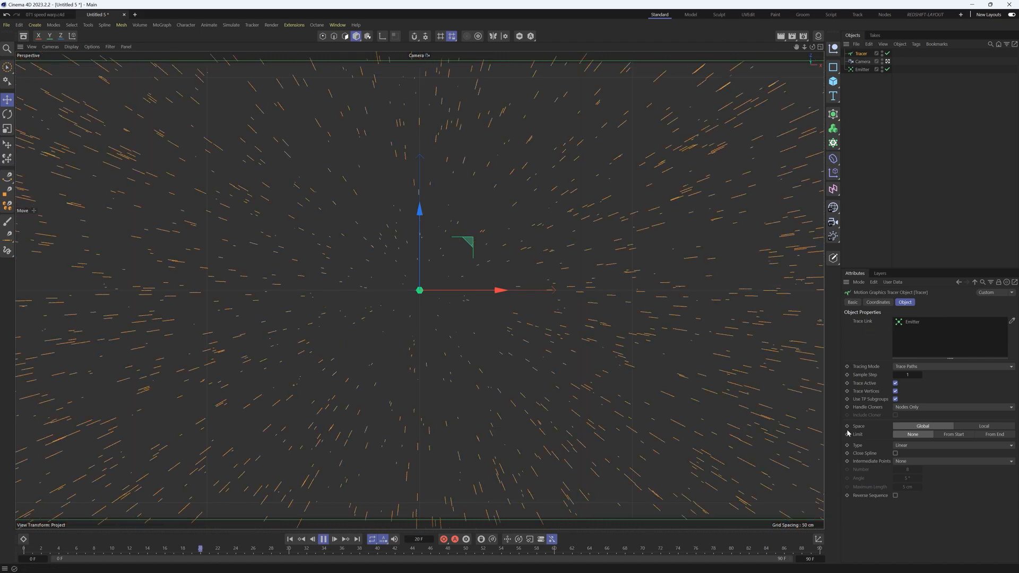
pyautogui.click(322, 538)
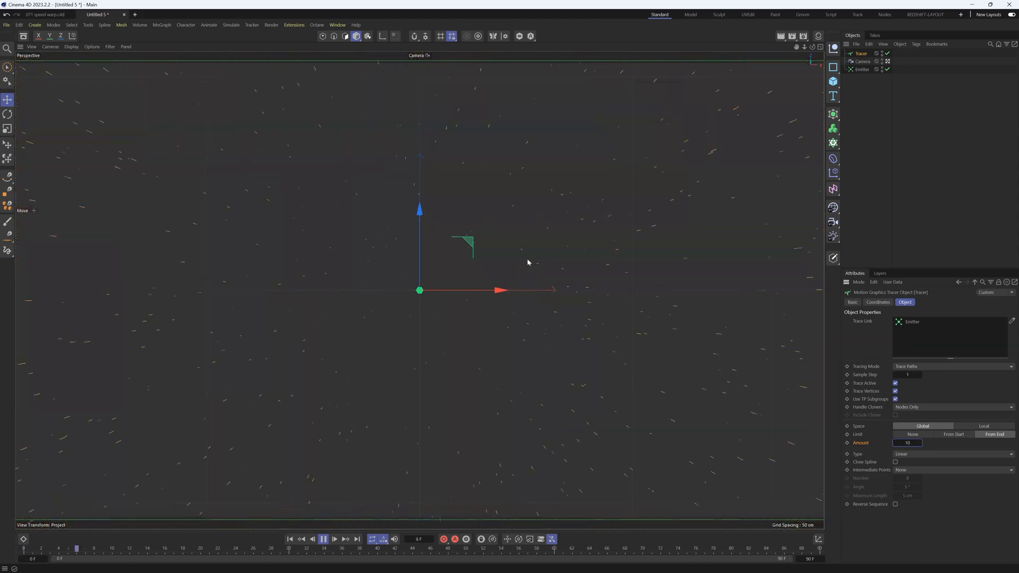
pyautogui.click(323, 537)
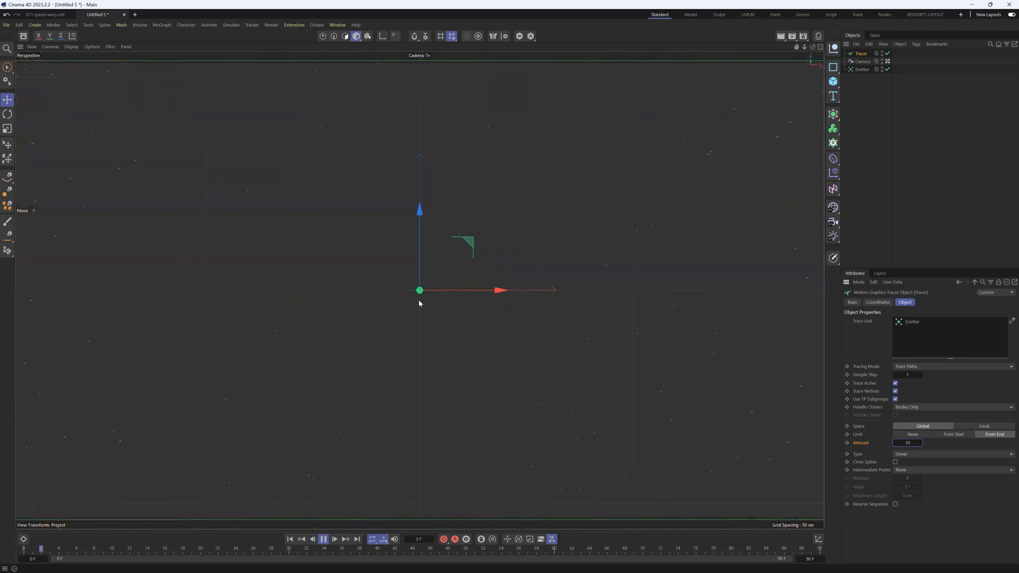
pyautogui.click(324, 537)
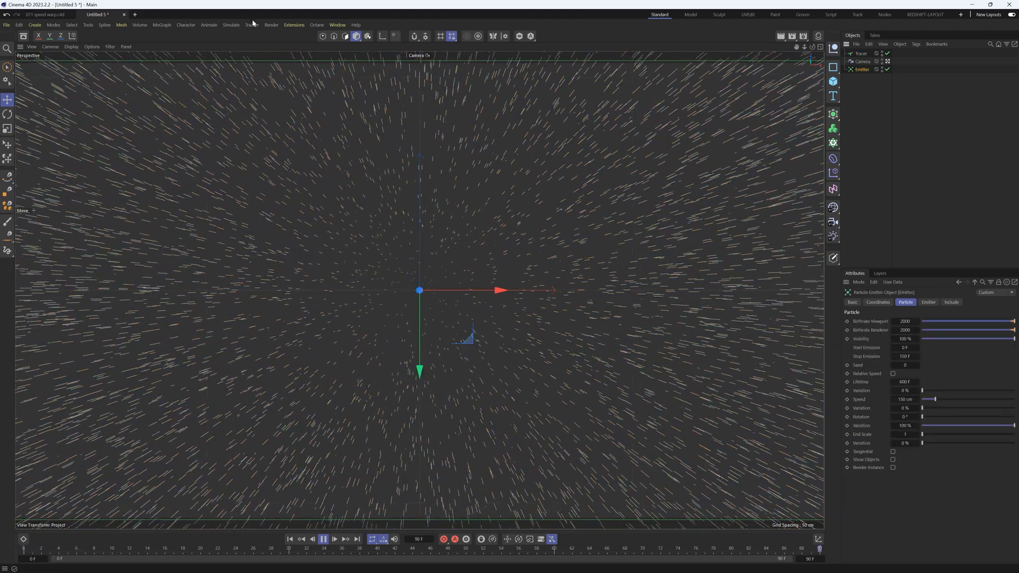
# Add a Field Force driven by a 1500 cm Spherical Field with remapping enabled
pyautogui.click(231, 25)
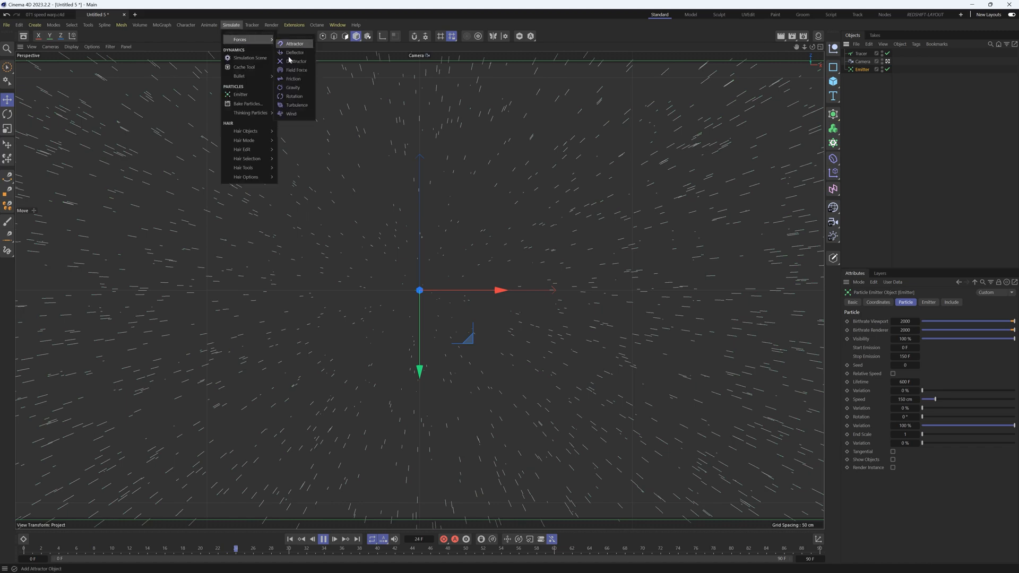
pyautogui.moveTo(296, 70)
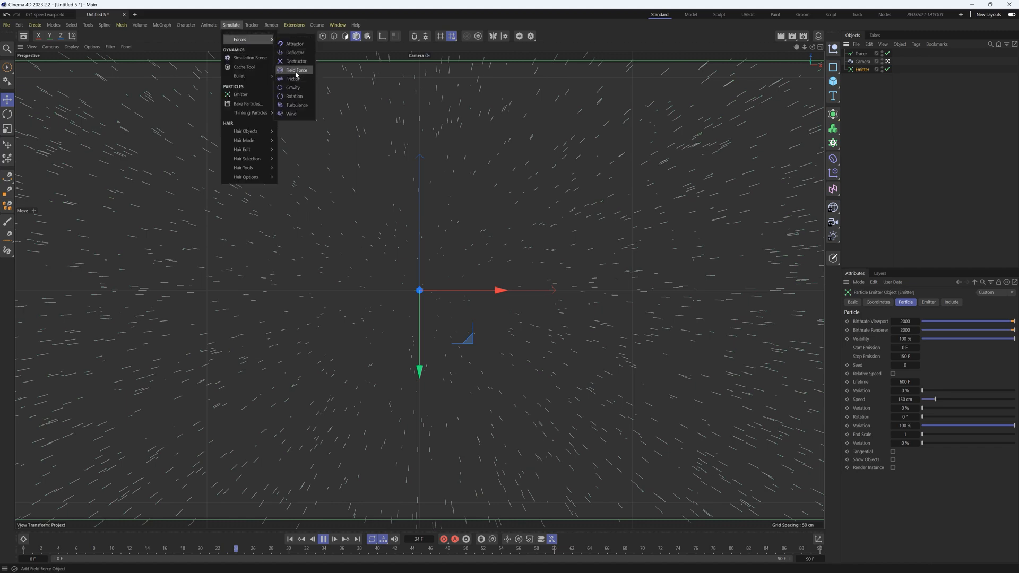
pyautogui.click(297, 69)
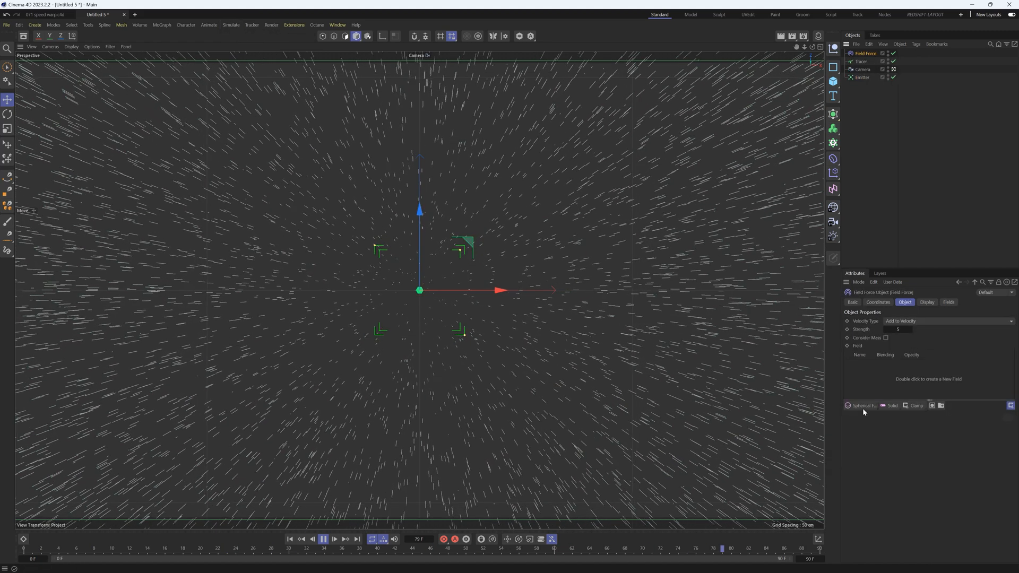
pyautogui.click(860, 406)
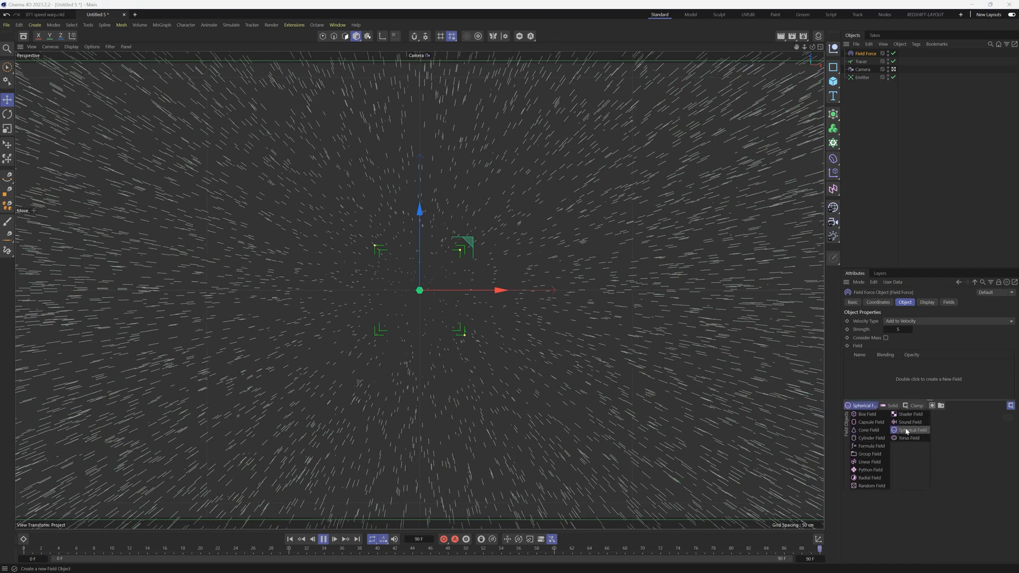
pyautogui.click(912, 430)
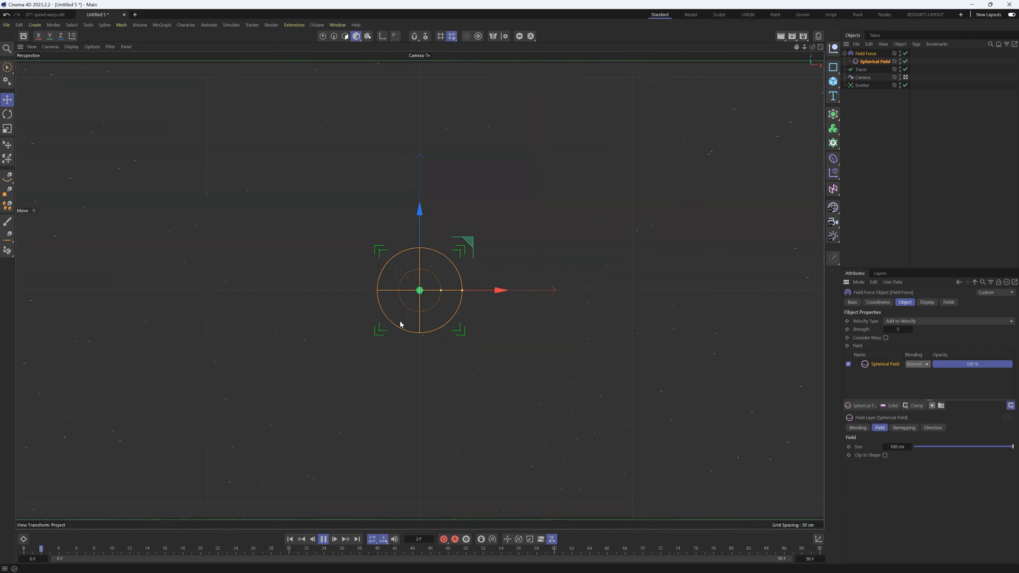
pyautogui.click(324, 537)
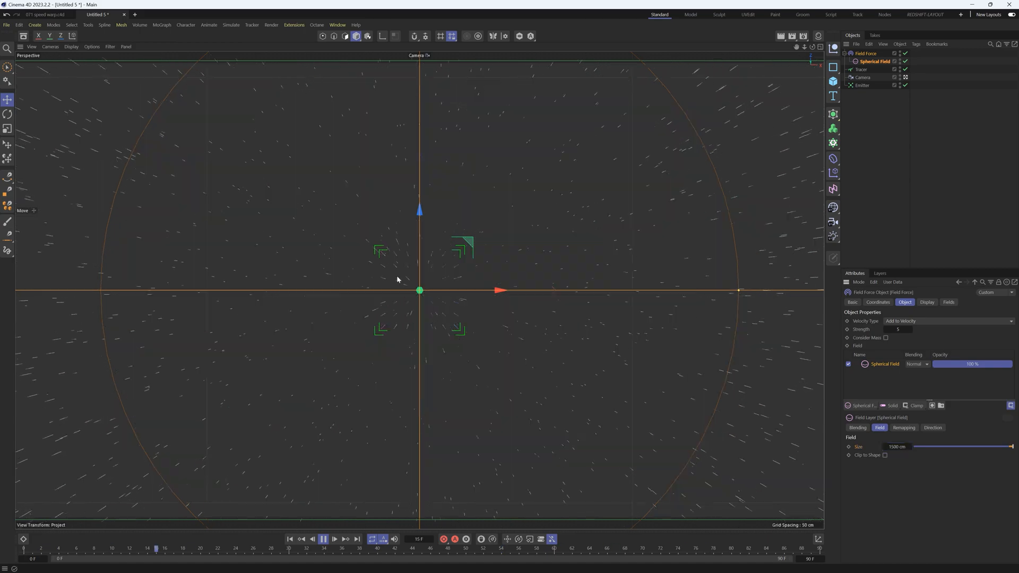
pyautogui.click(324, 538)
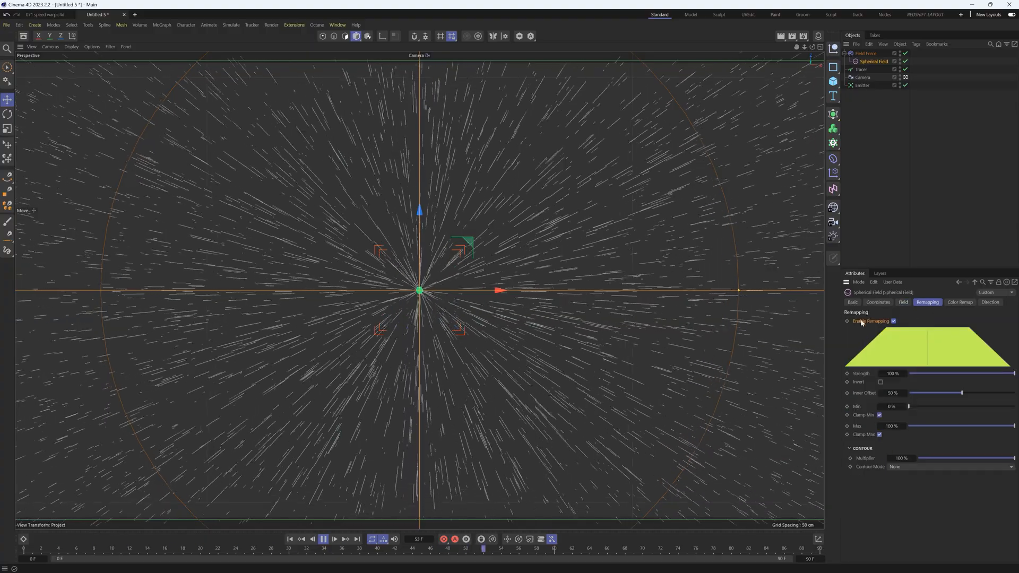
# Turn off Spherical Field remapping, set Field Force strength to 1, and play the animation
pyautogui.click(893, 322)
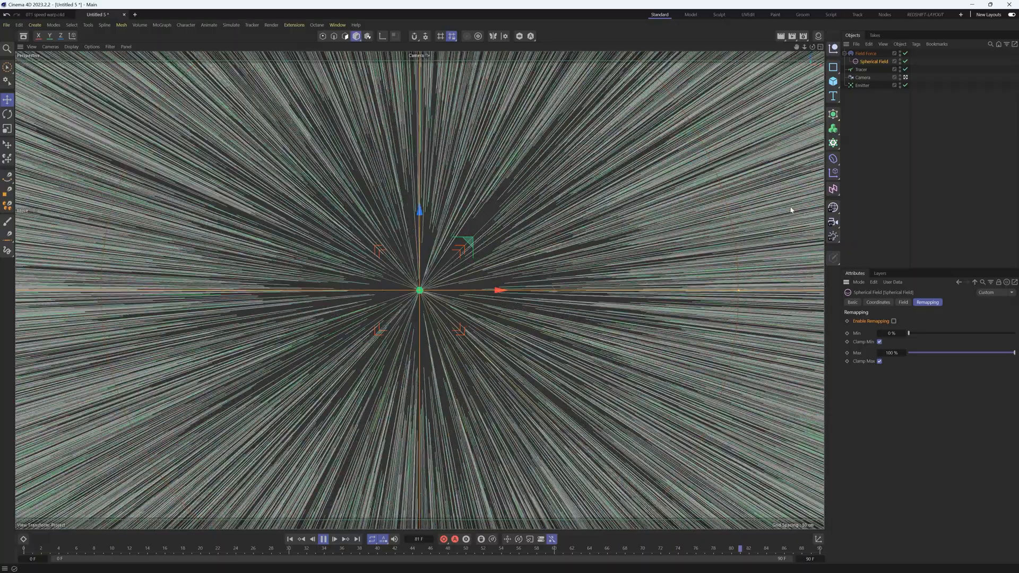
pyautogui.click(863, 58)
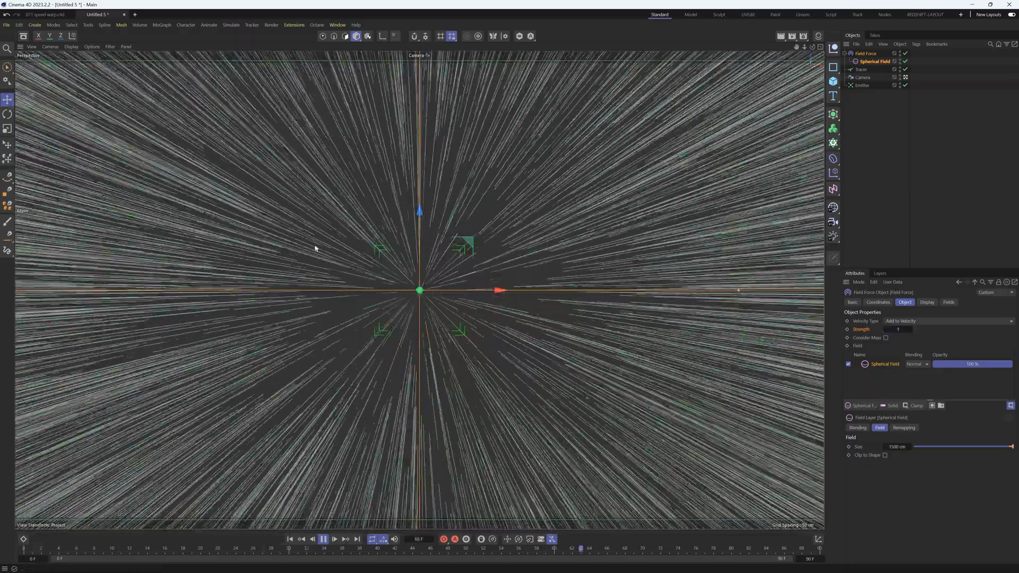
pyautogui.click(324, 540)
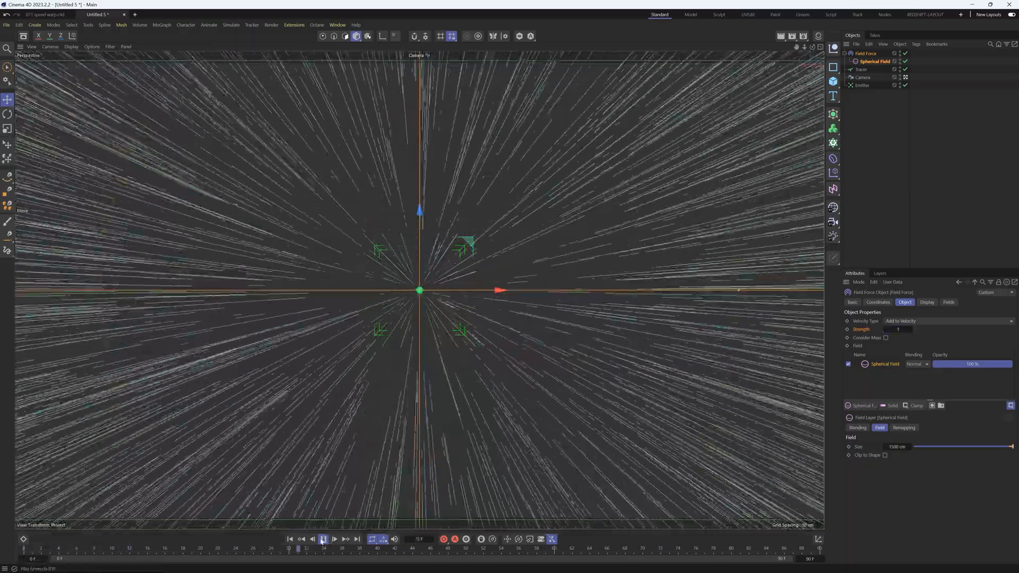
pyautogui.click(325, 539)
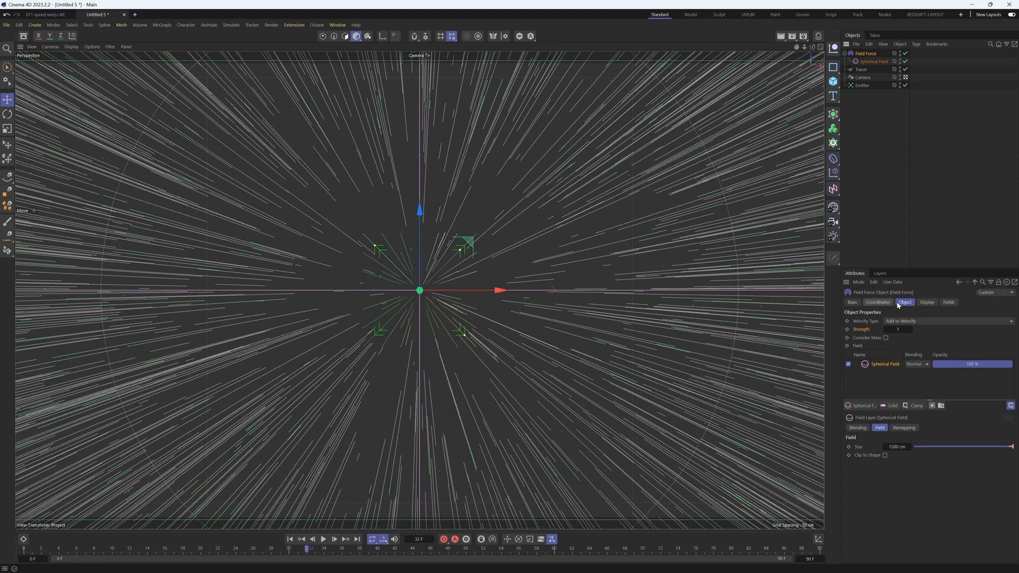
pyautogui.moveTo(209, 551)
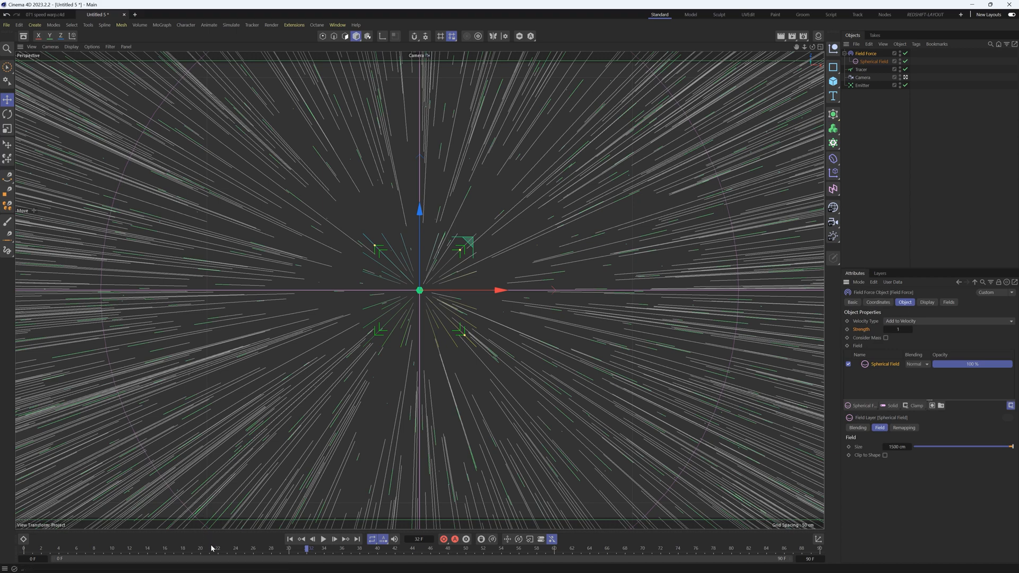
# At around frame 25, set Emitter particle speed to 0 cm and Field Force strength to 0.074
pyautogui.moveTo(309, 547); pyautogui.dragTo(249, 548)
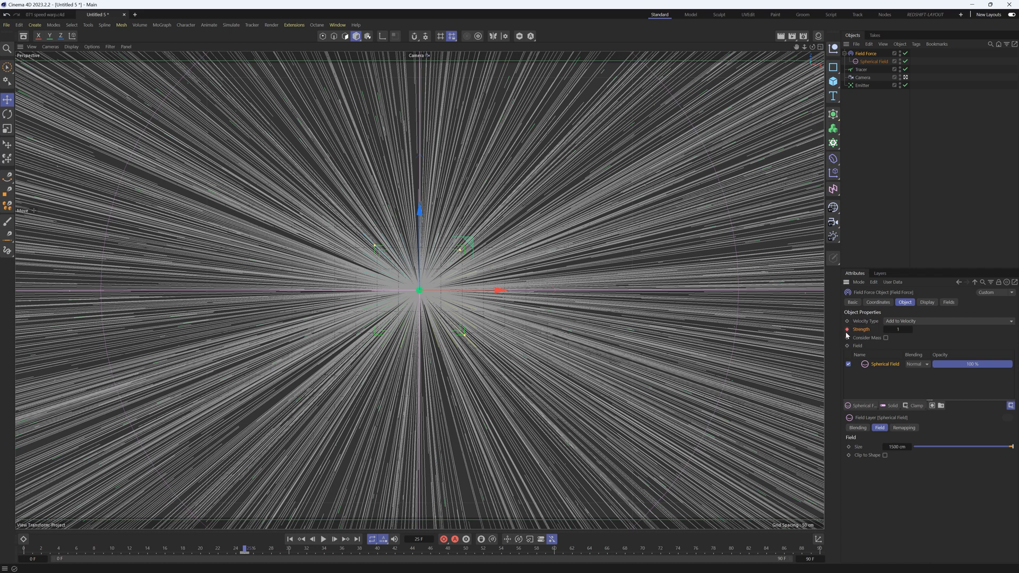
pyautogui.moveTo(862, 86)
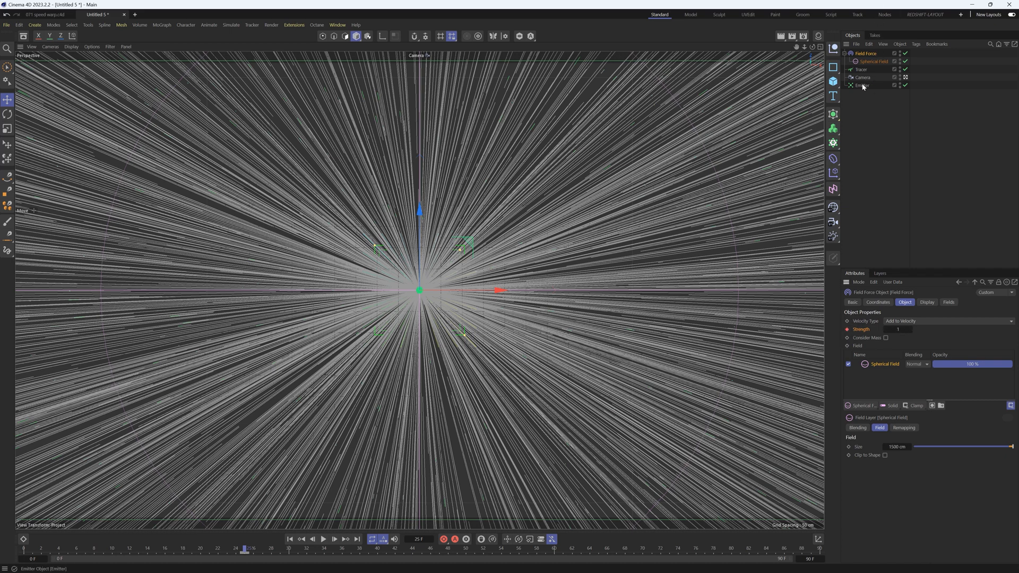
pyautogui.click(862, 85)
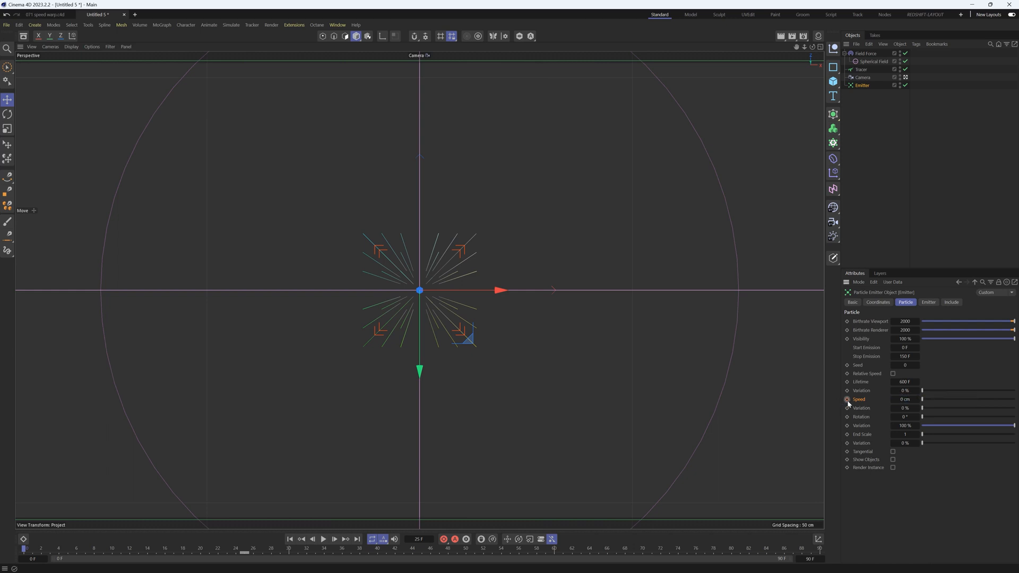
pyautogui.click(875, 61)
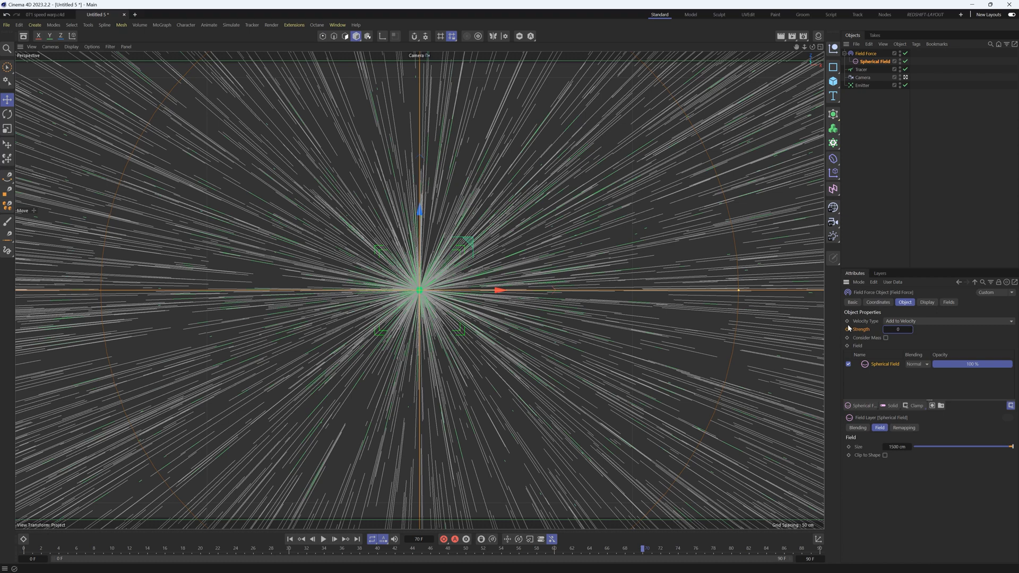
pyautogui.click(861, 85)
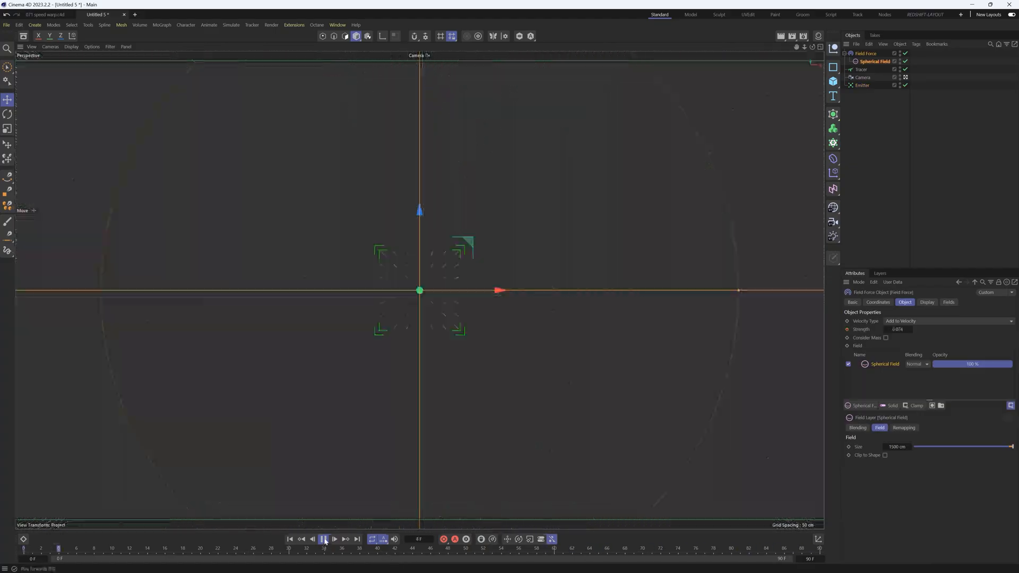
# Set the Field Force to Set Absolute Velocity at strength 0.015, then deselect to view streaks
pyautogui.click(324, 538)
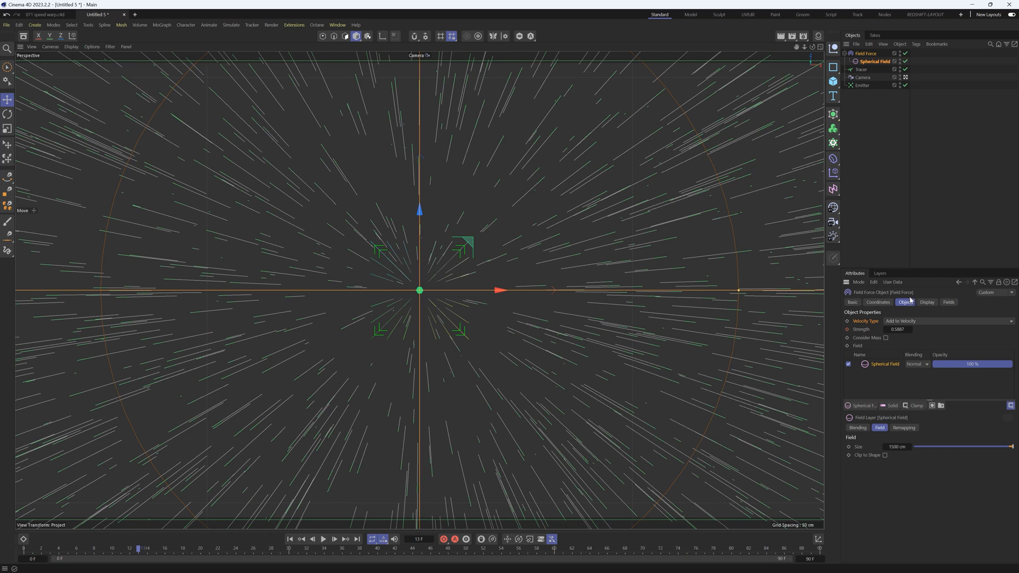
pyautogui.click(948, 321)
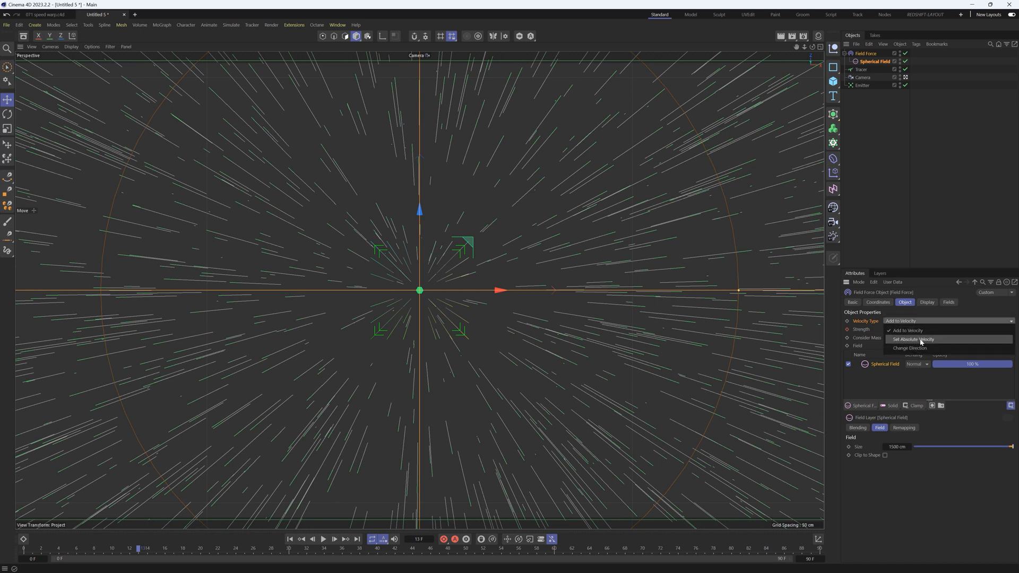
pyautogui.moveTo(908, 331)
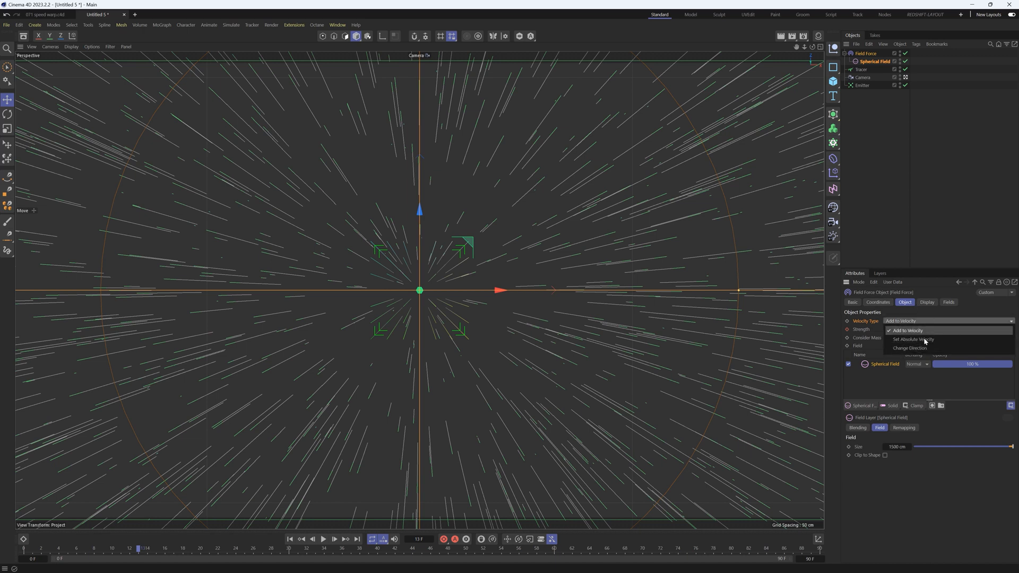
pyautogui.click(912, 339)
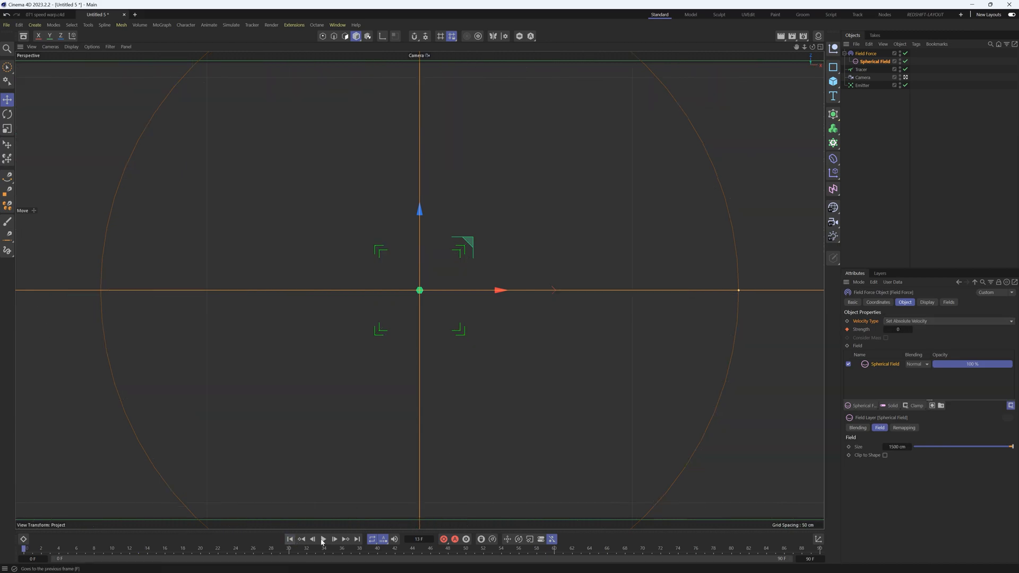
pyautogui.click(324, 539)
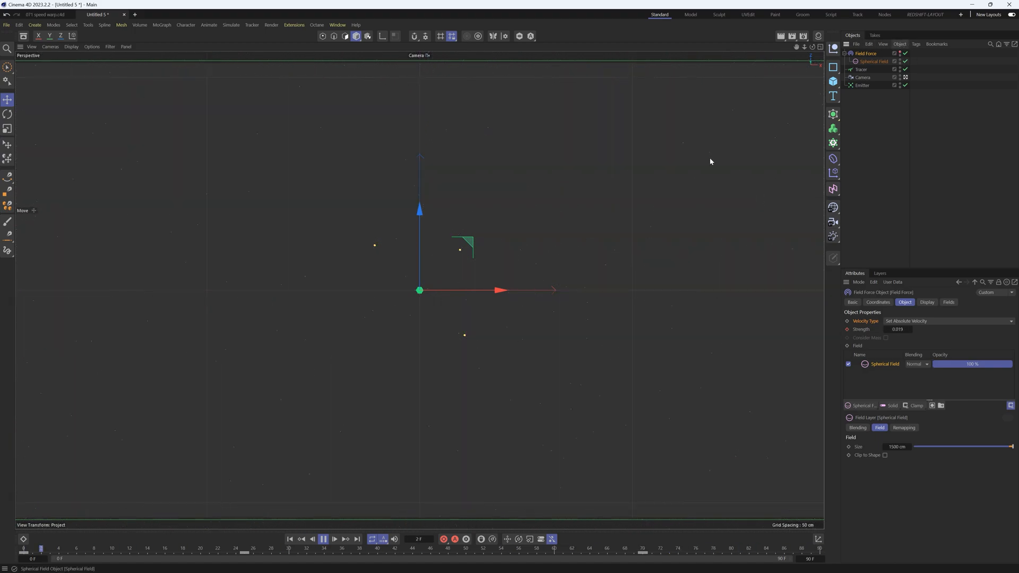
pyautogui.click(335, 539)
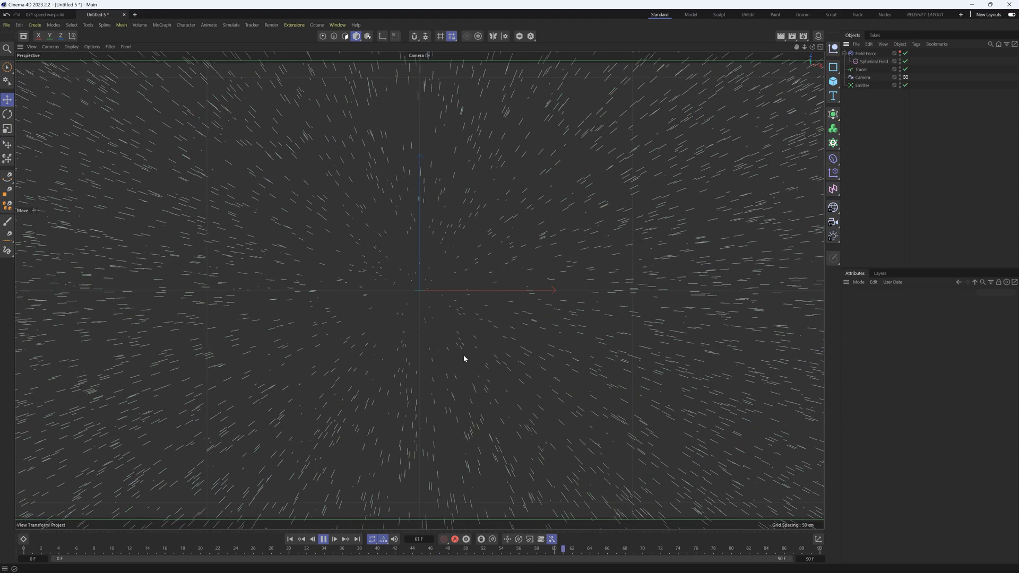